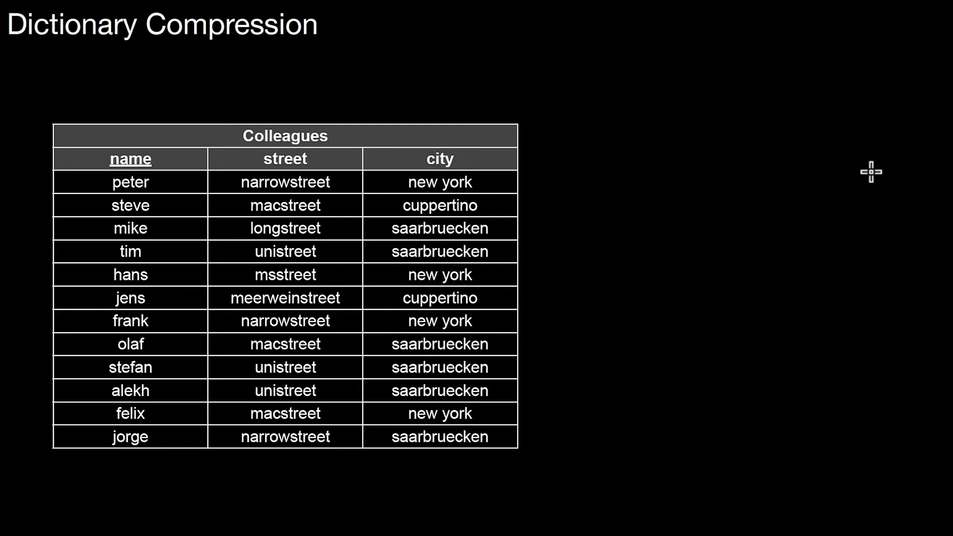
mouse_move(456, 203)
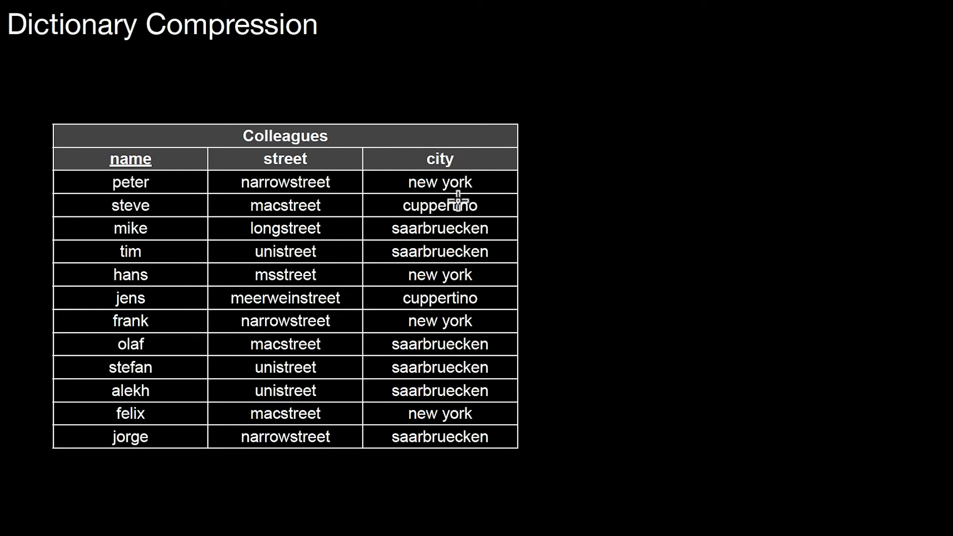
mouse_move(508, 338)
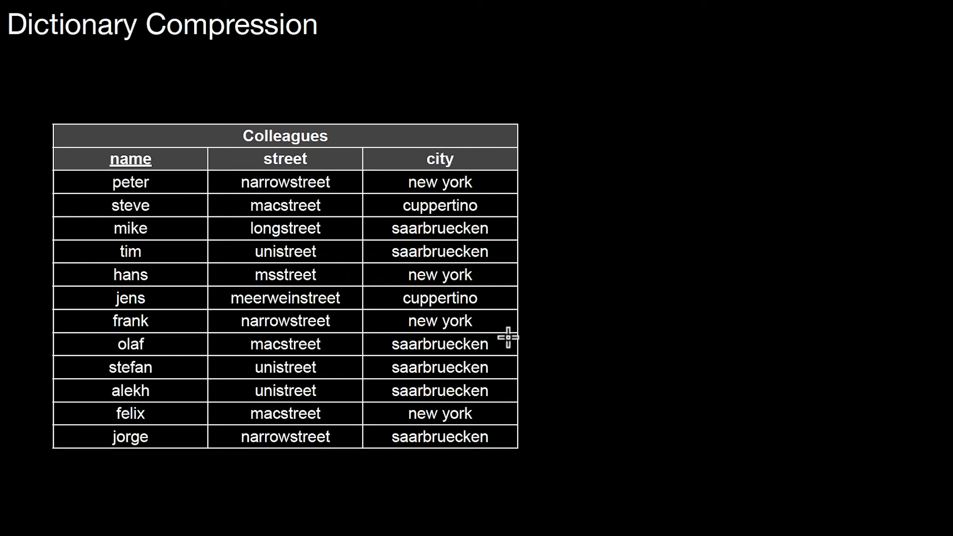
mouse_move(396, 346)
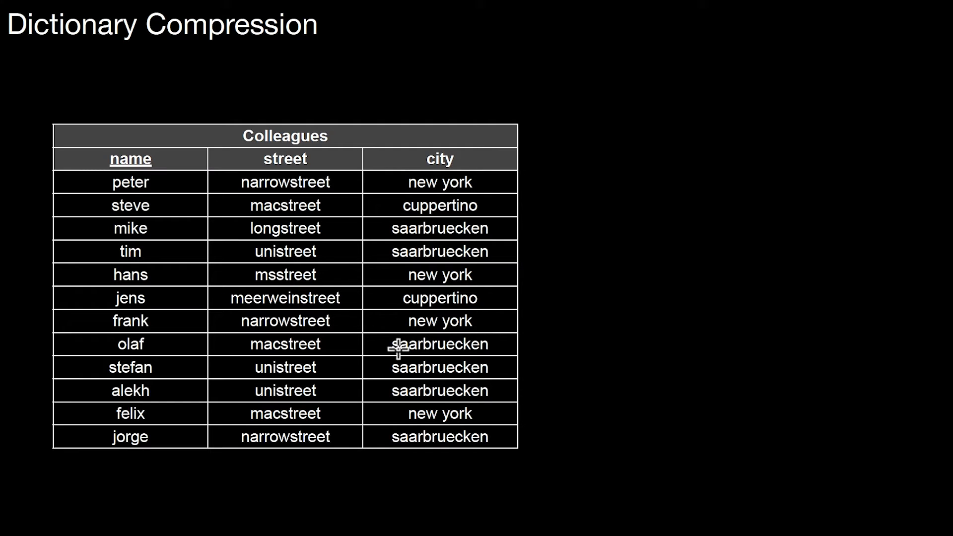
mouse_move(746, 179)
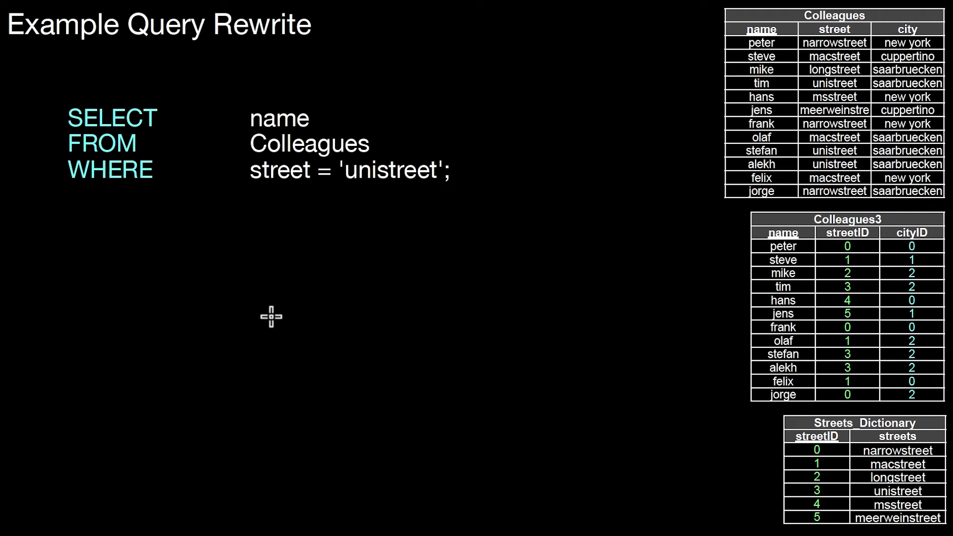
mouse_move(357, 135)
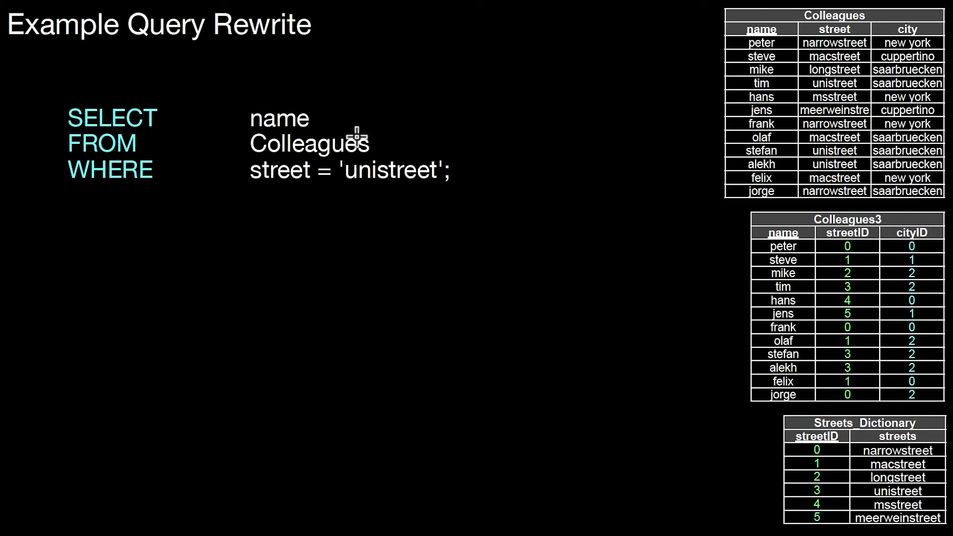
mouse_move(445, 183)
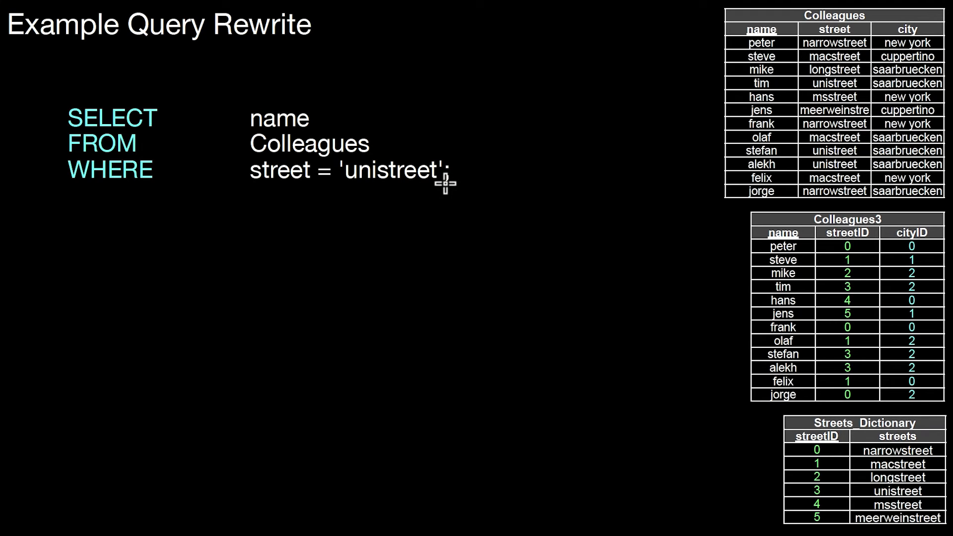
mouse_move(833, 366)
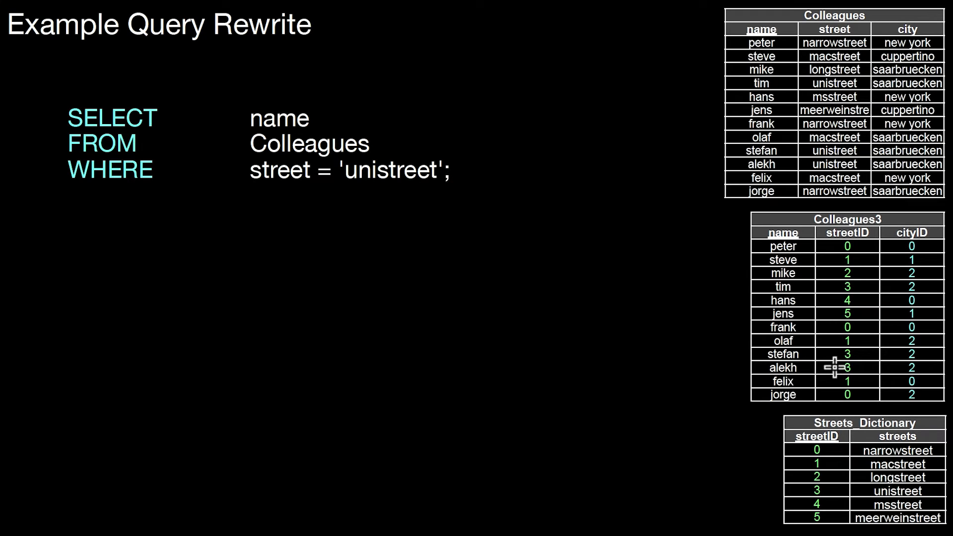
mouse_move(734, 352)
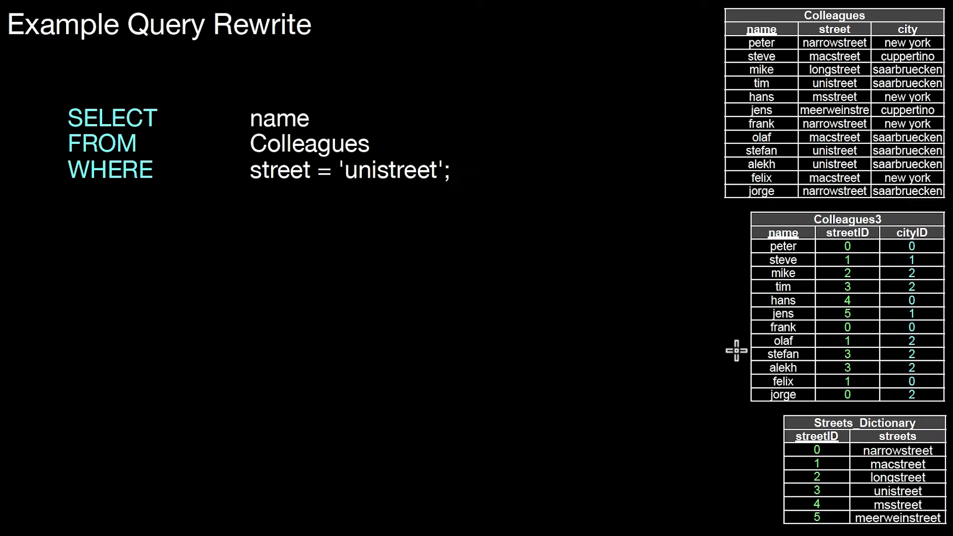
mouse_move(737, 362)
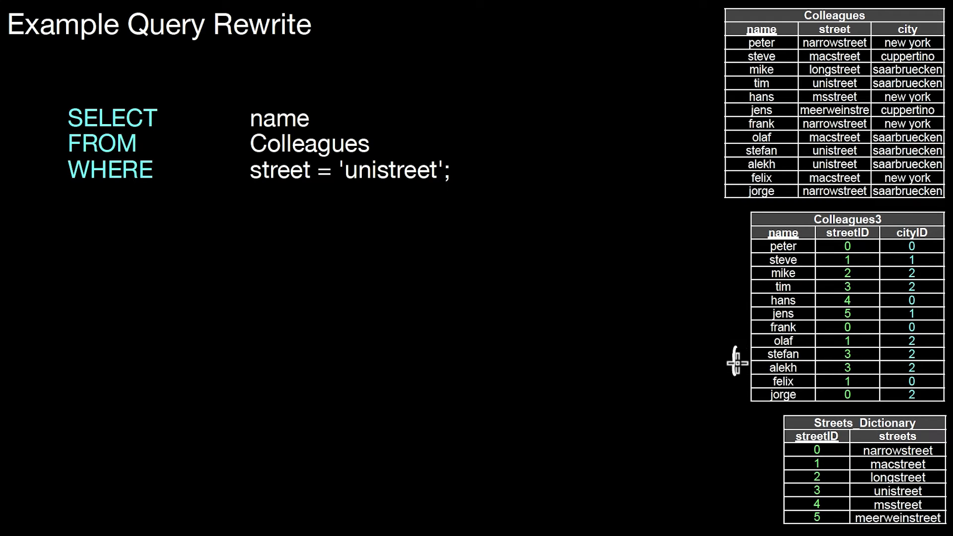
mouse_move(259, 188)
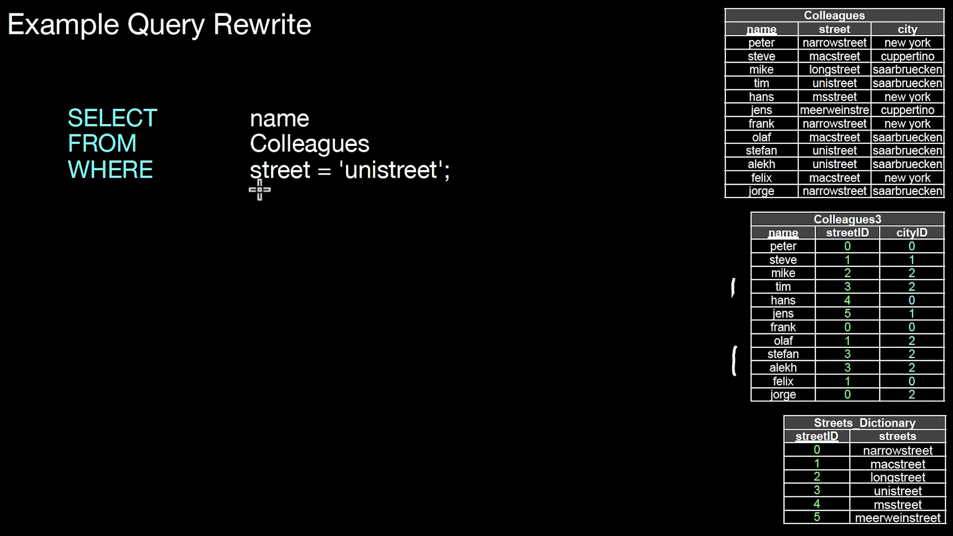
mouse_move(877, 291)
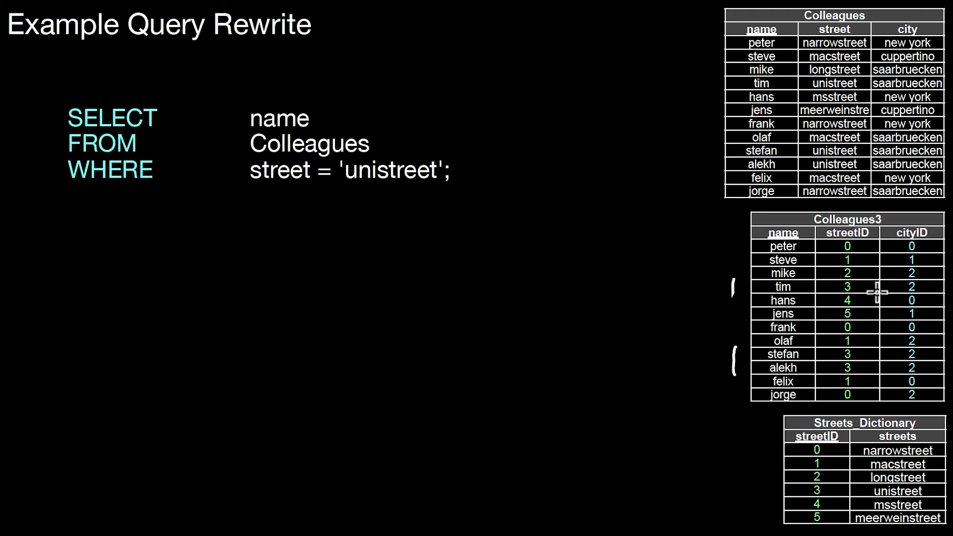
mouse_move(859, 291)
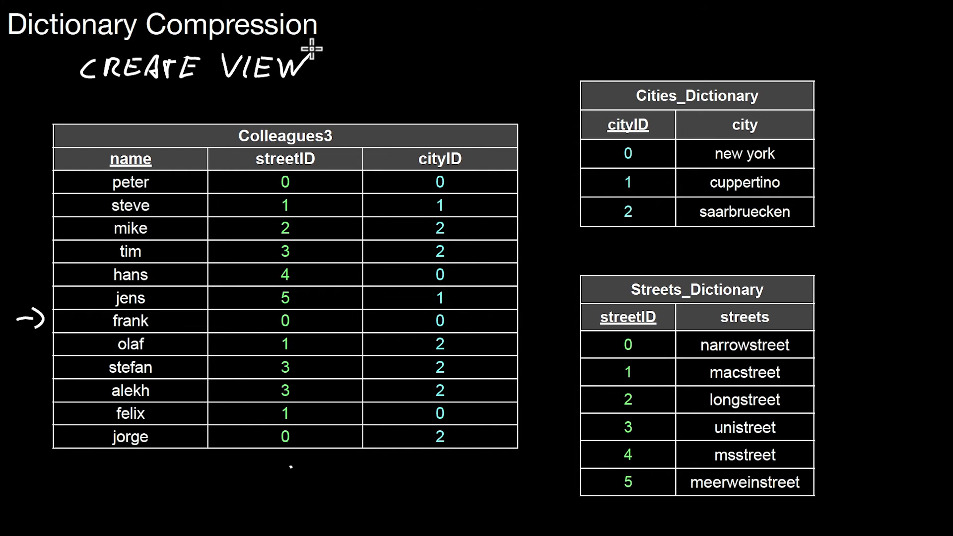
mouse_move(247, 149)
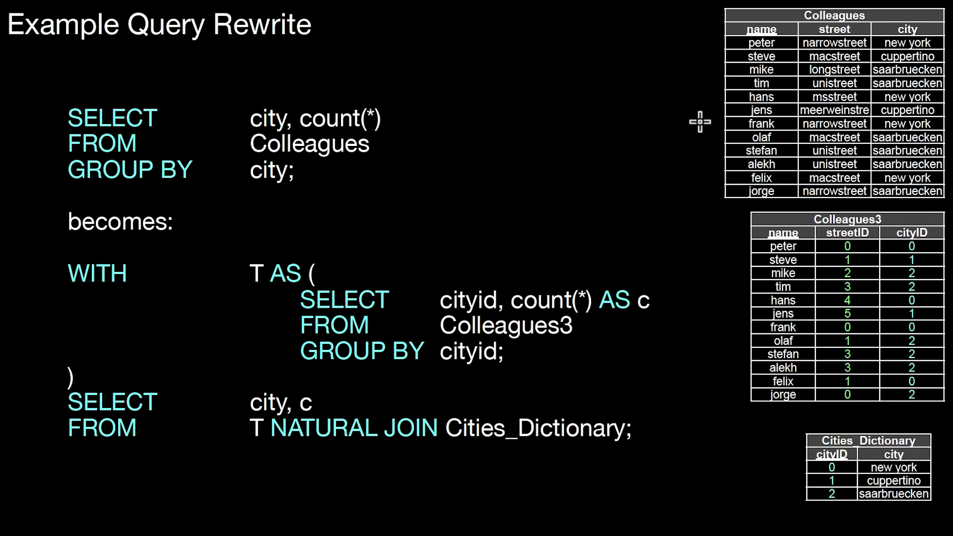
mouse_move(357, 362)
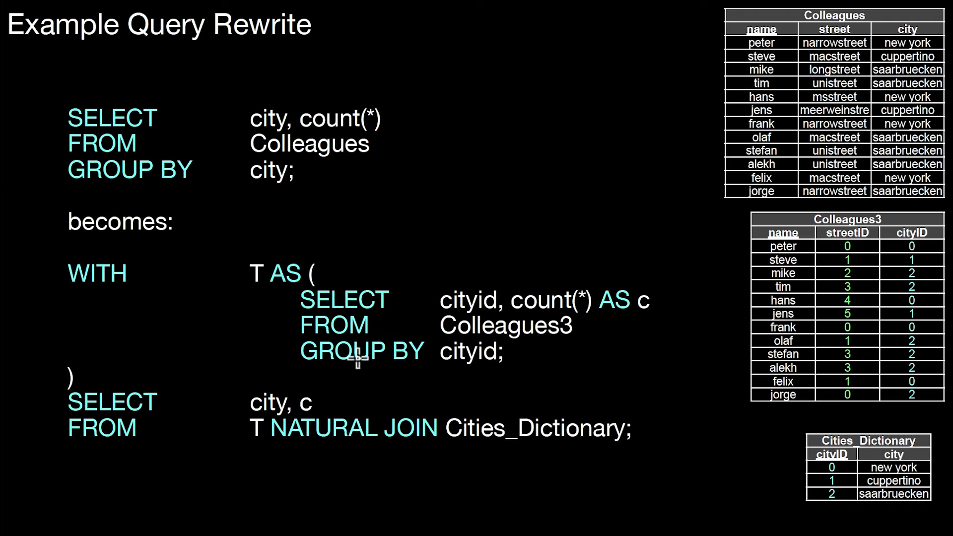
mouse_move(480, 356)
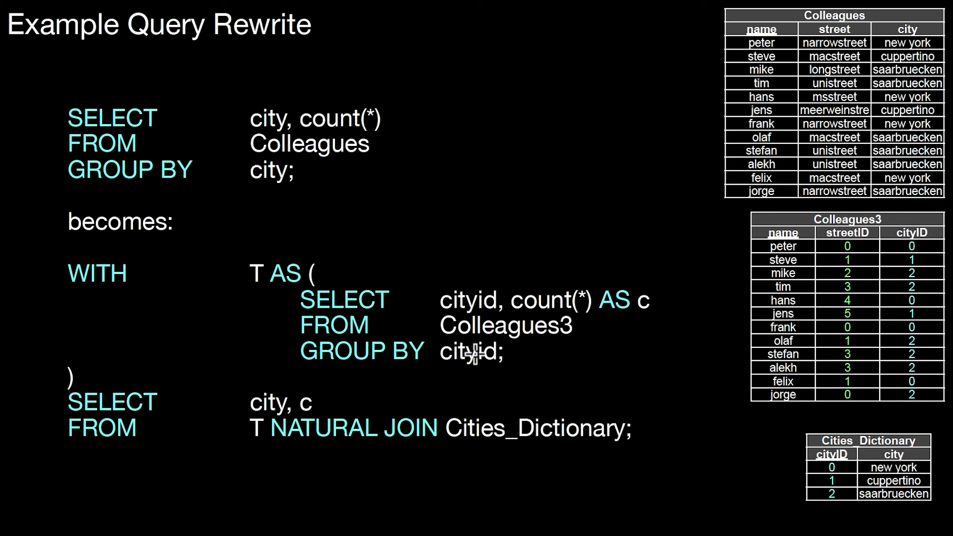
mouse_move(822, 464)
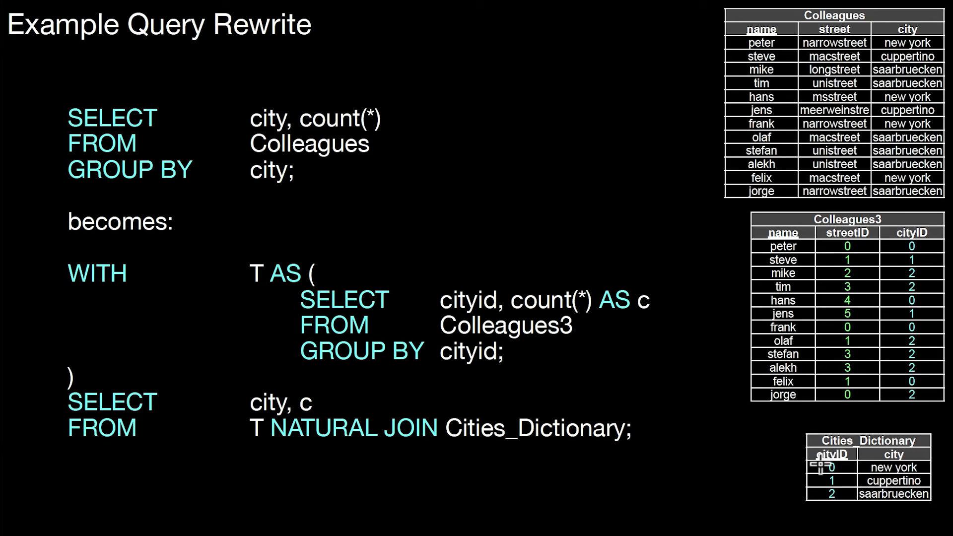
mouse_move(808, 471)
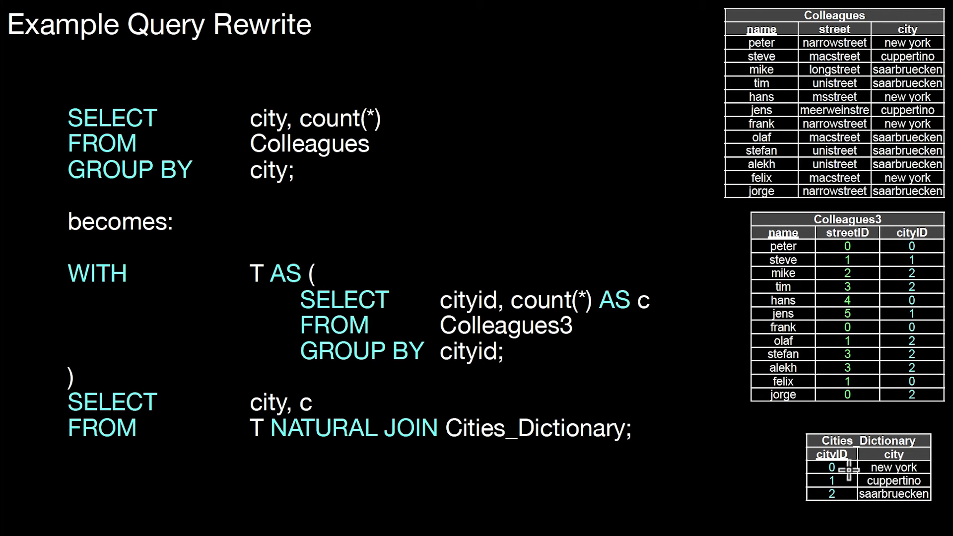
mouse_move(881, 479)
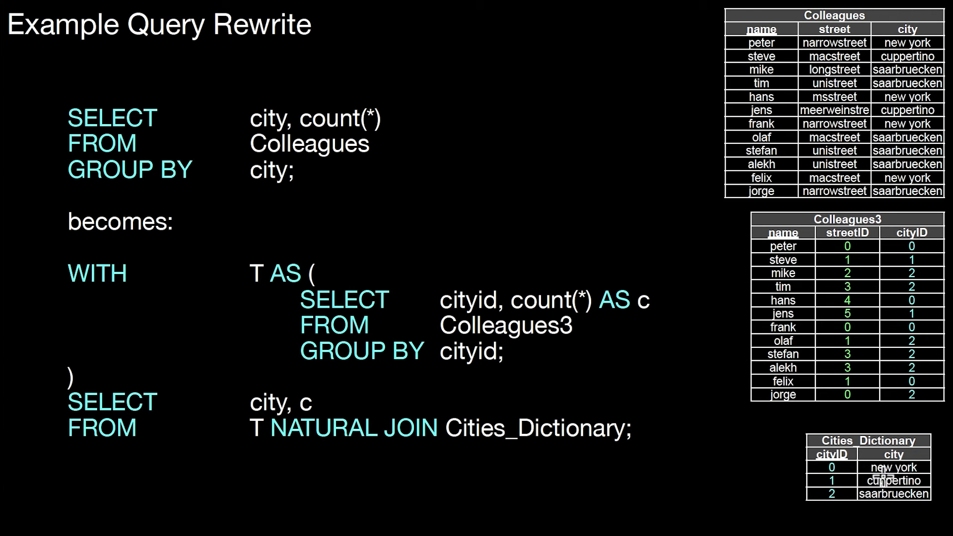
mouse_move(495, 359)
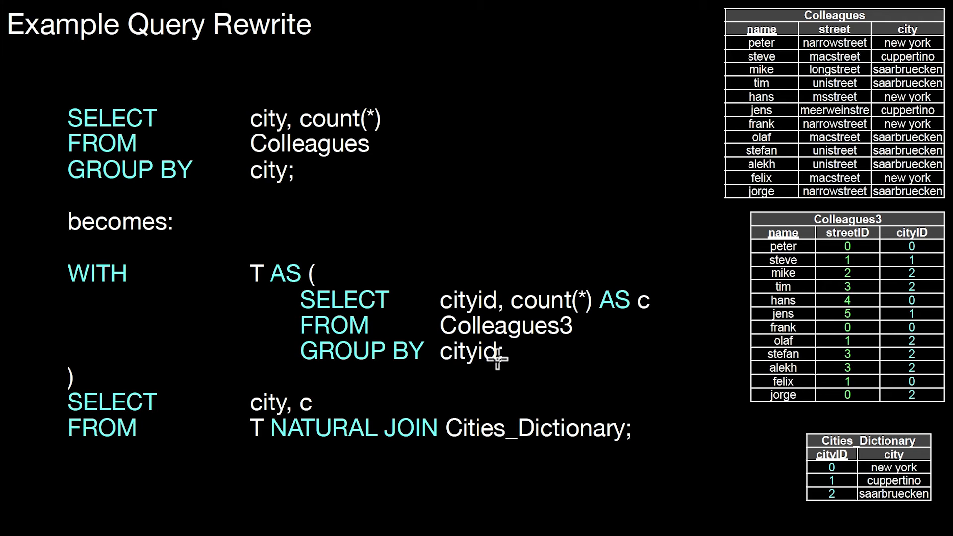
mouse_move(489, 303)
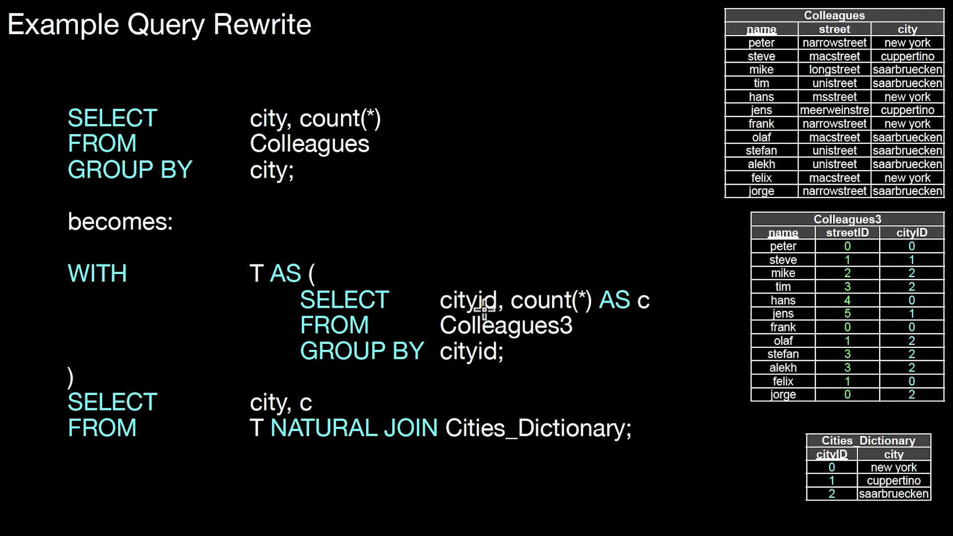
mouse_move(599, 313)
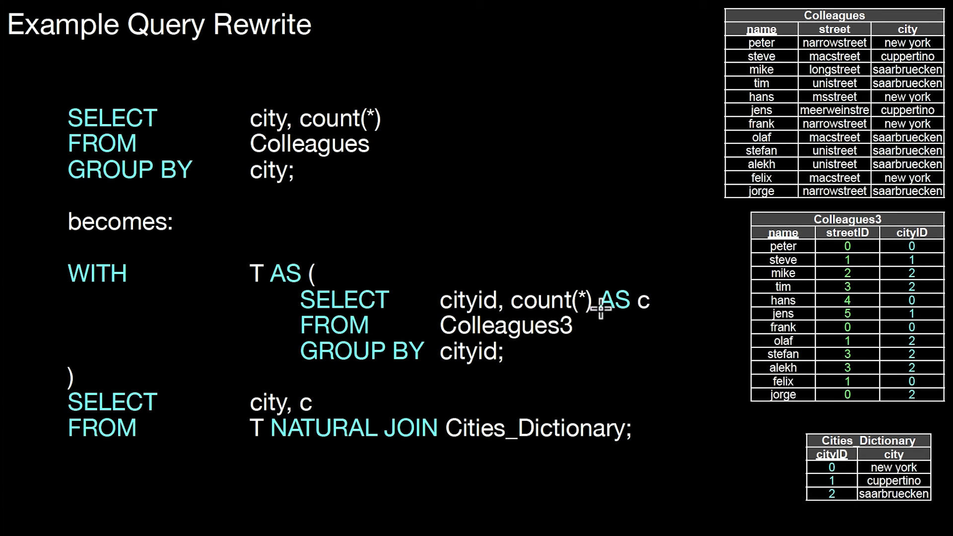
mouse_move(564, 345)
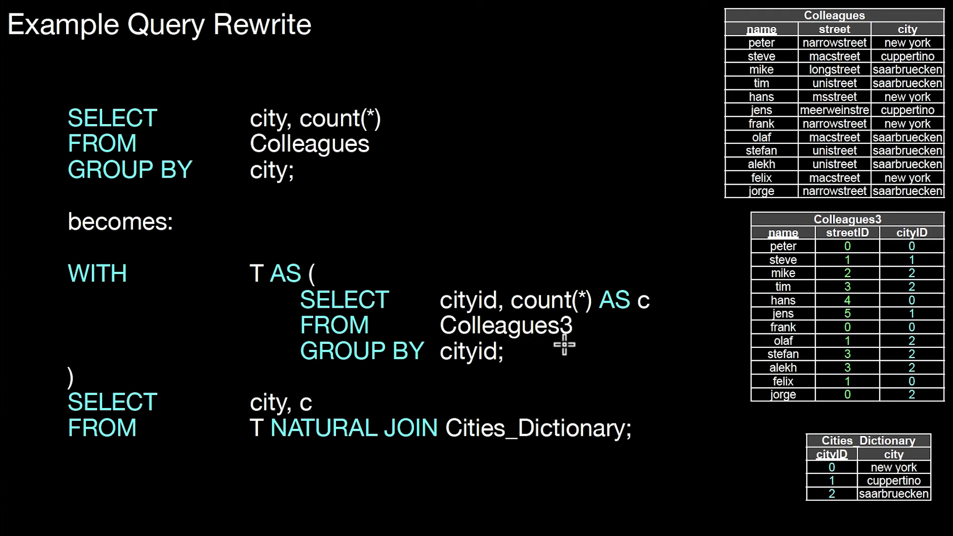
mouse_move(523, 304)
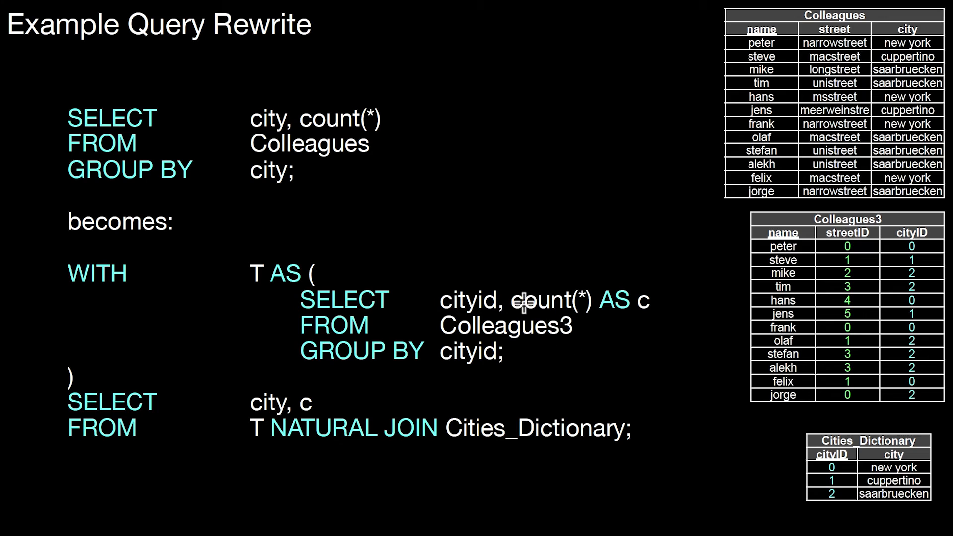
mouse_move(477, 336)
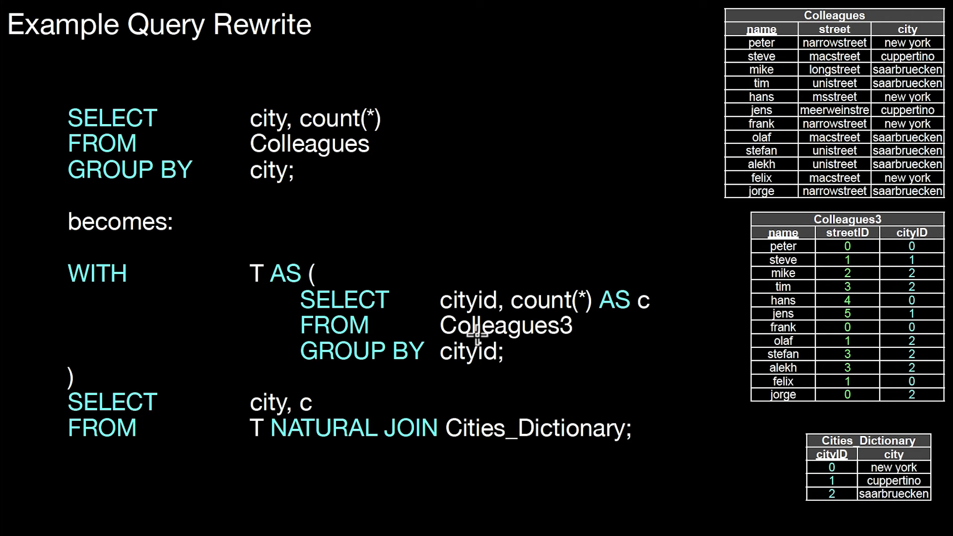
mouse_move(270, 435)
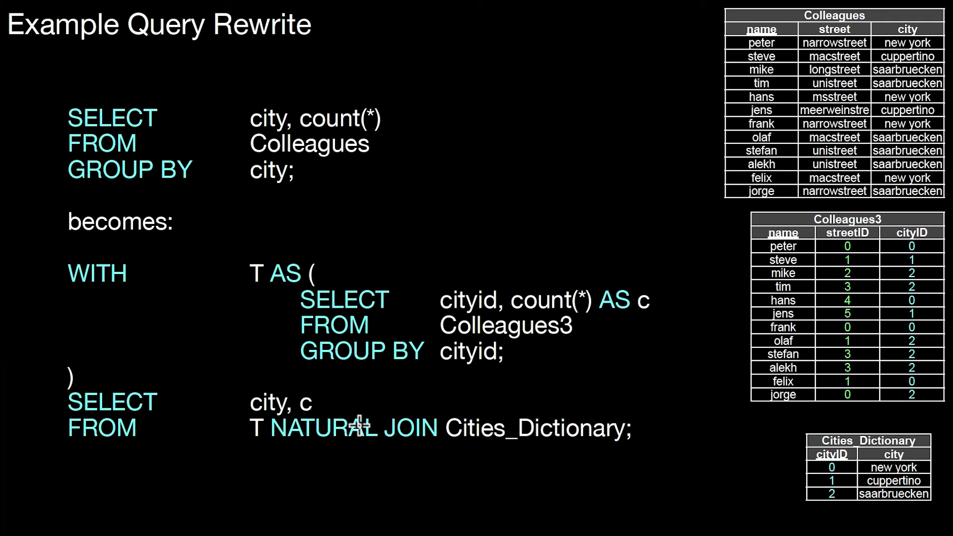
mouse_move(277, 417)
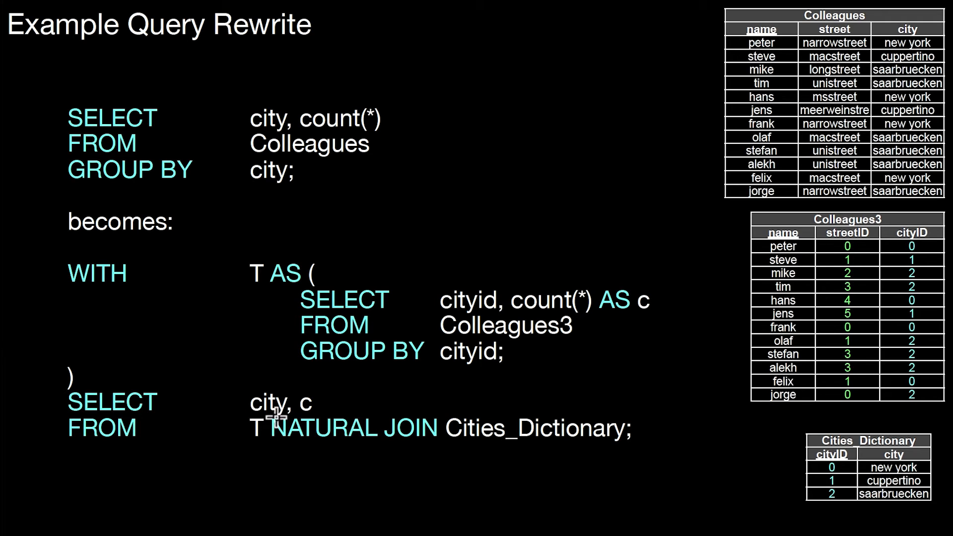
mouse_move(389, 352)
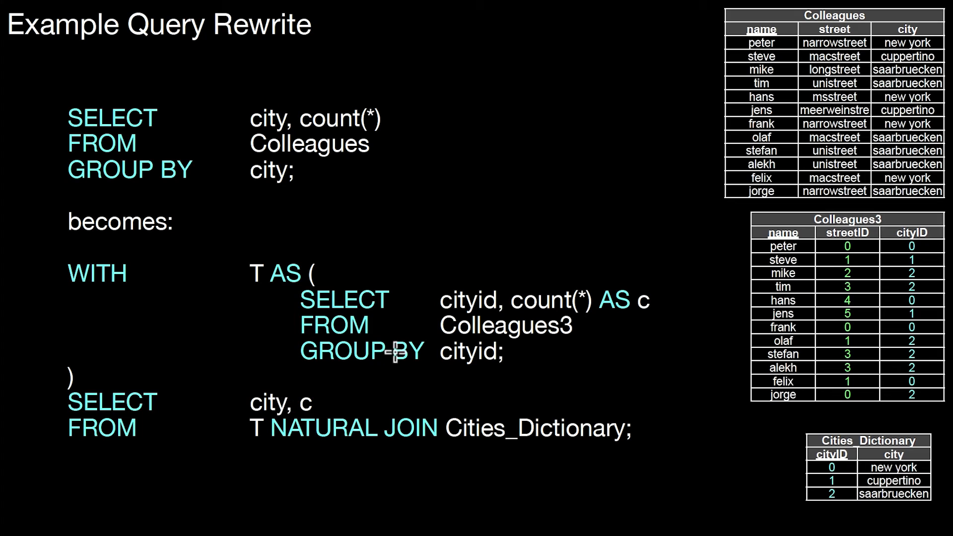
mouse_move(481, 318)
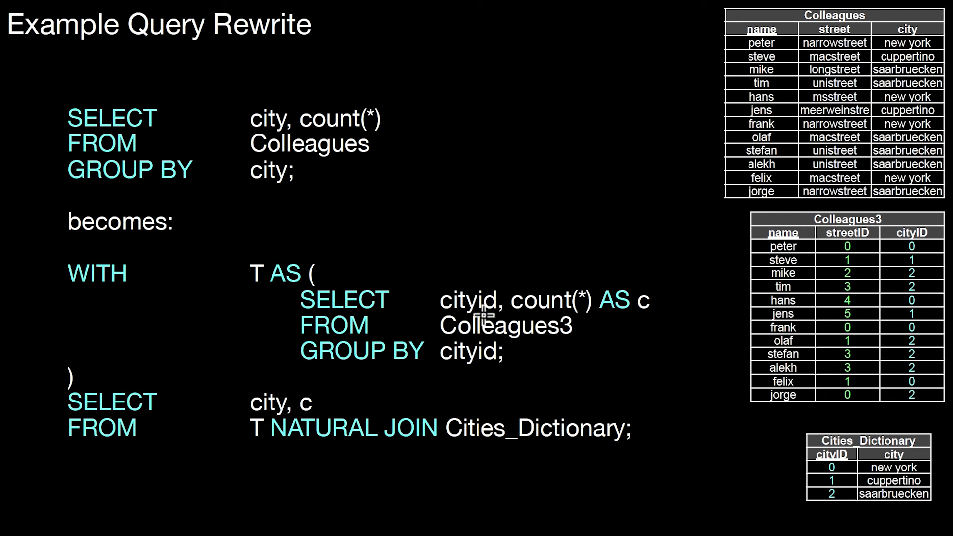
mouse_move(474, 304)
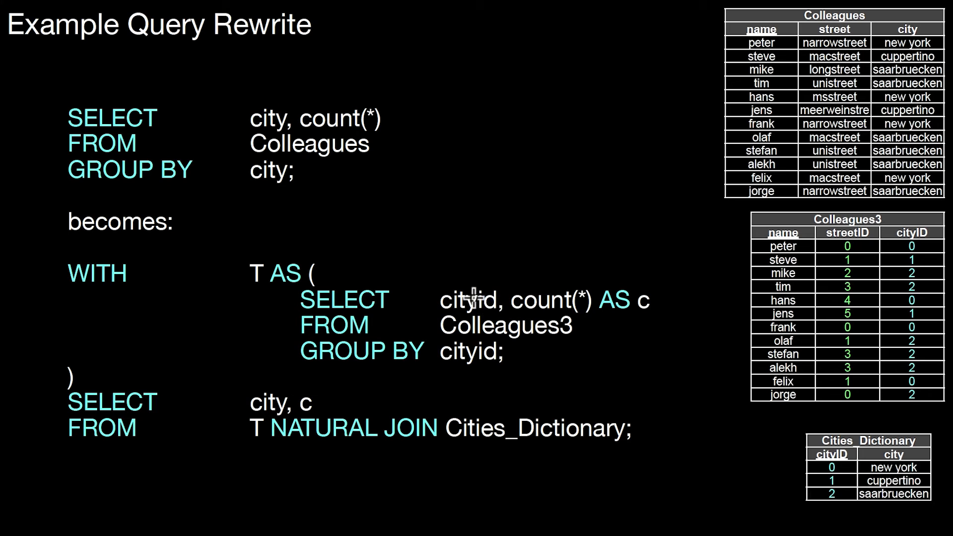
mouse_move(860, 470)
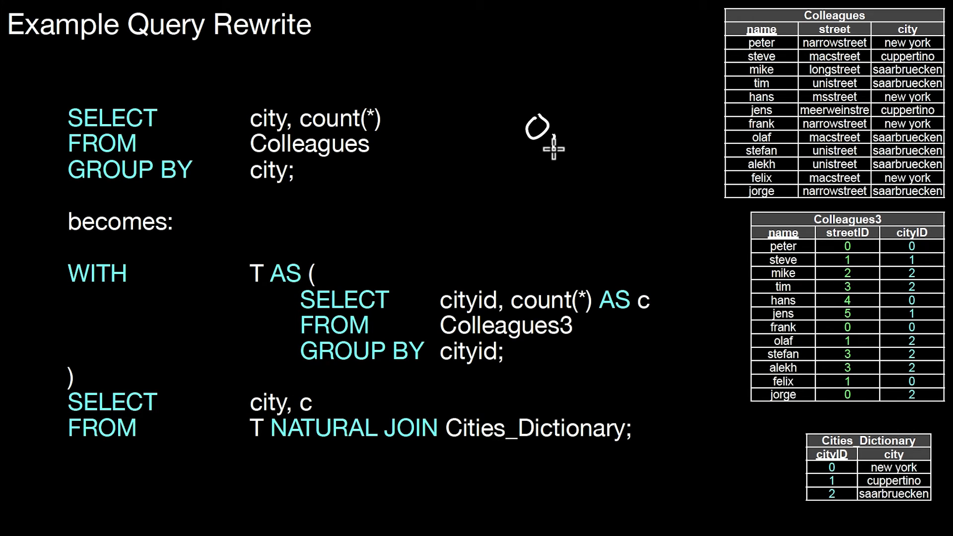
mouse_move(888, 453)
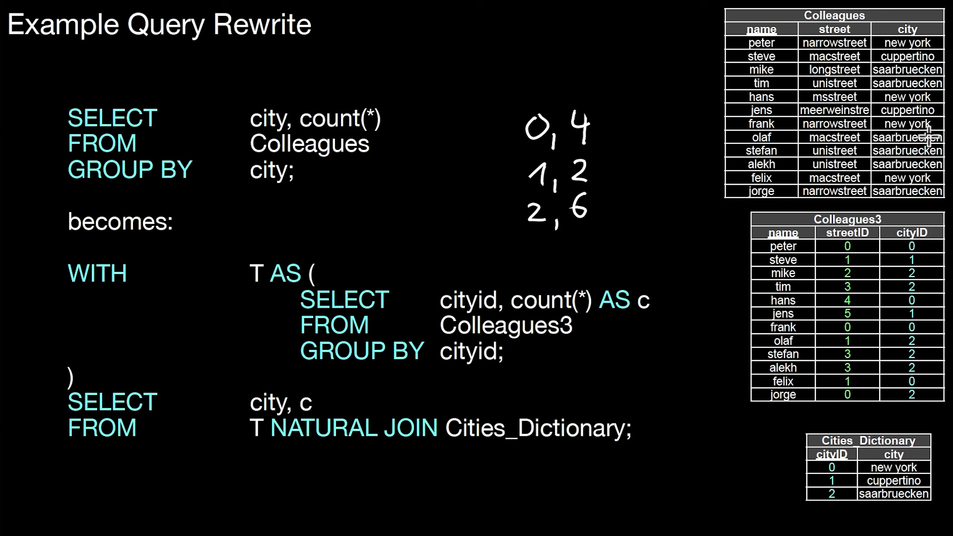
mouse_move(939, 24)
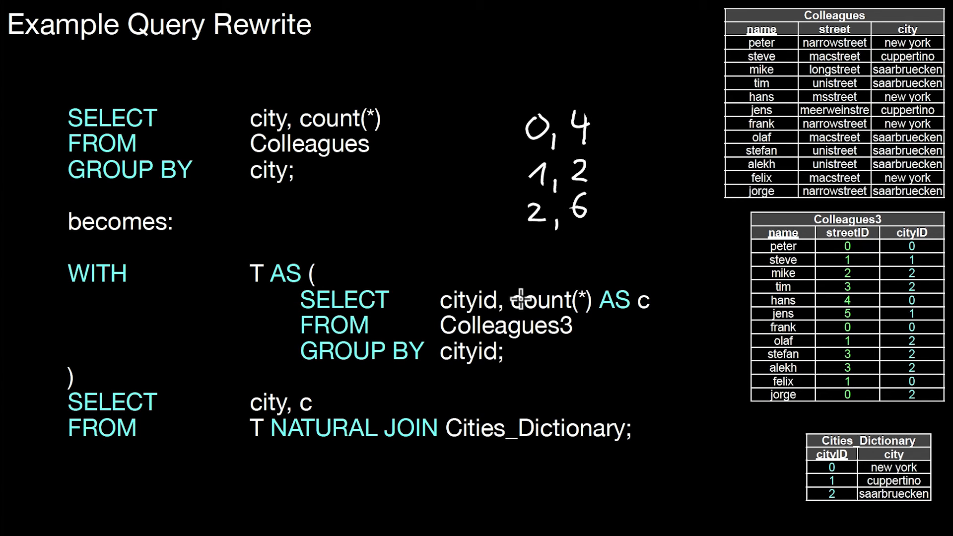
mouse_move(279, 455)
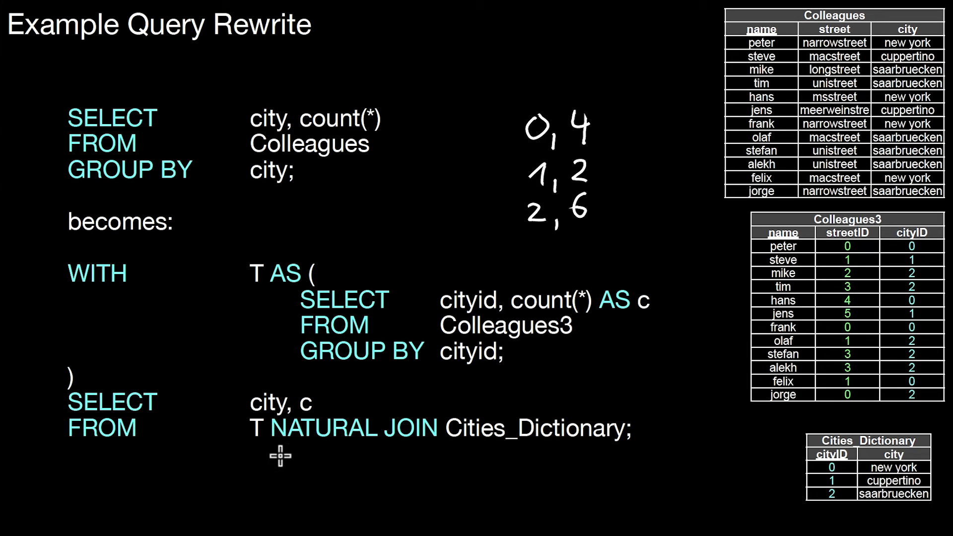
mouse_move(499, 356)
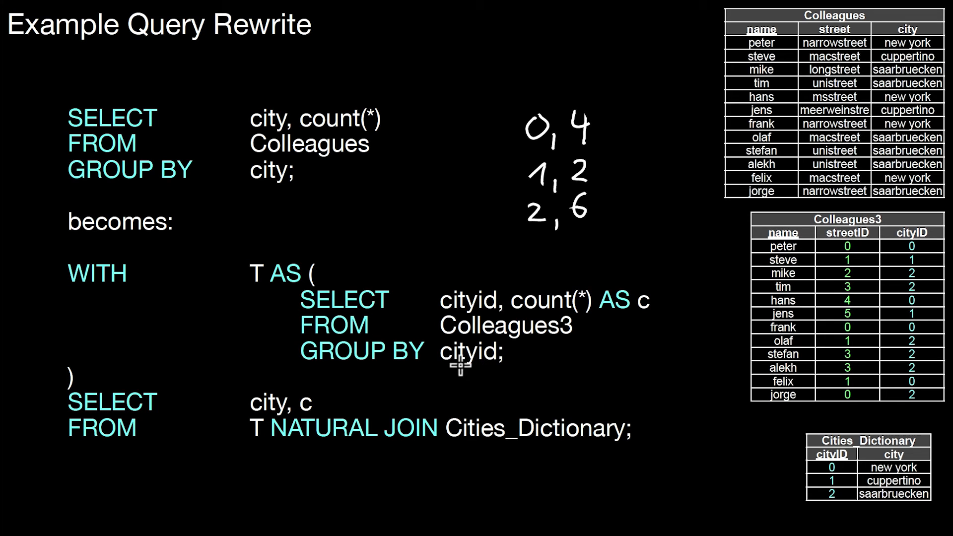
mouse_move(496, 363)
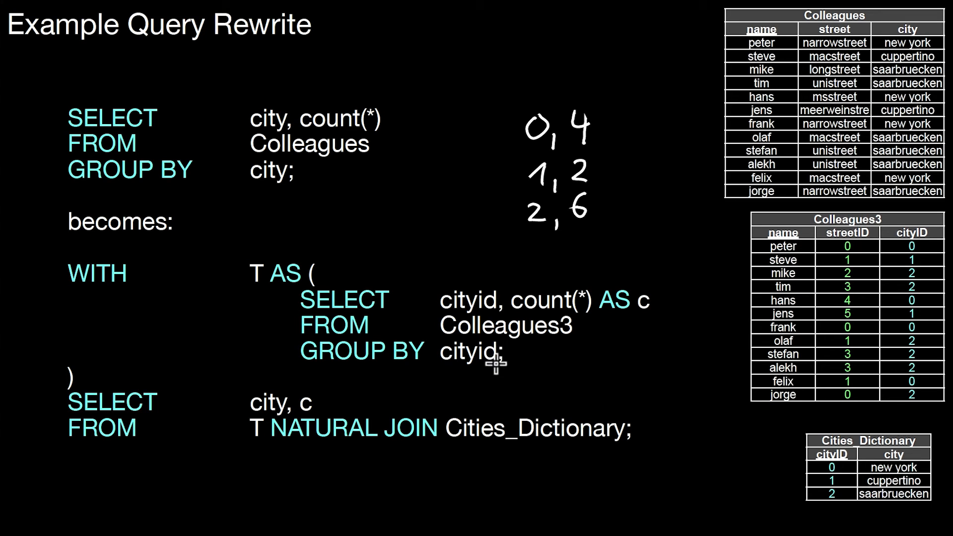
mouse_move(848, 121)
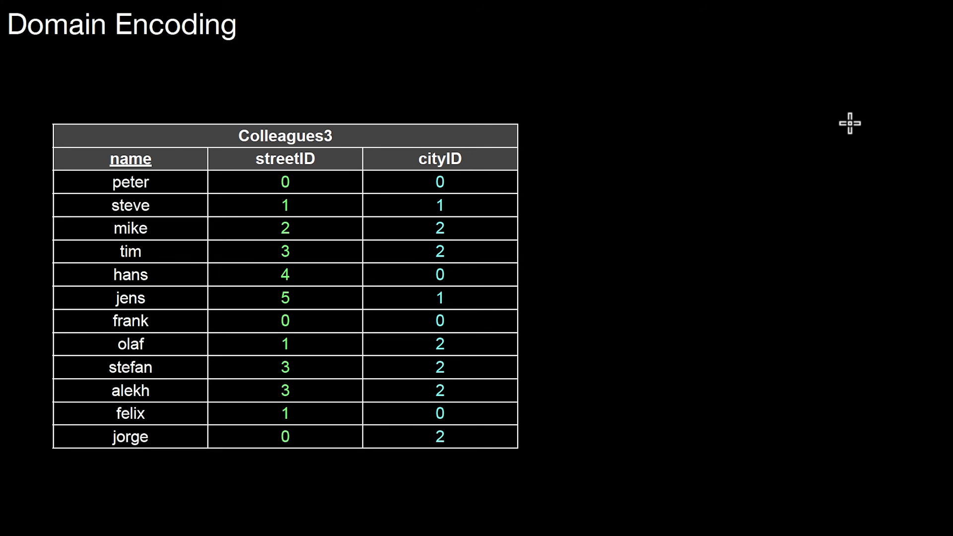
mouse_move(280, 181)
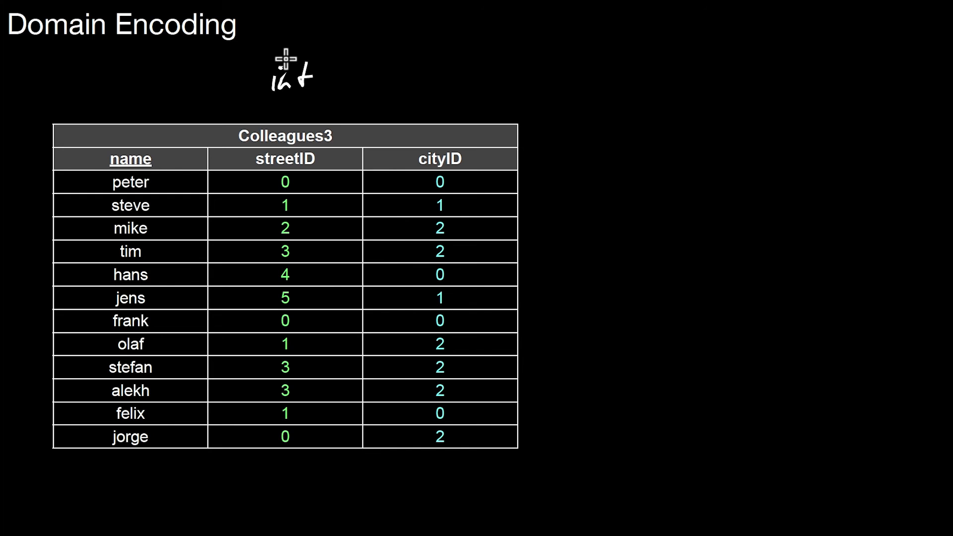
mouse_move(294, 441)
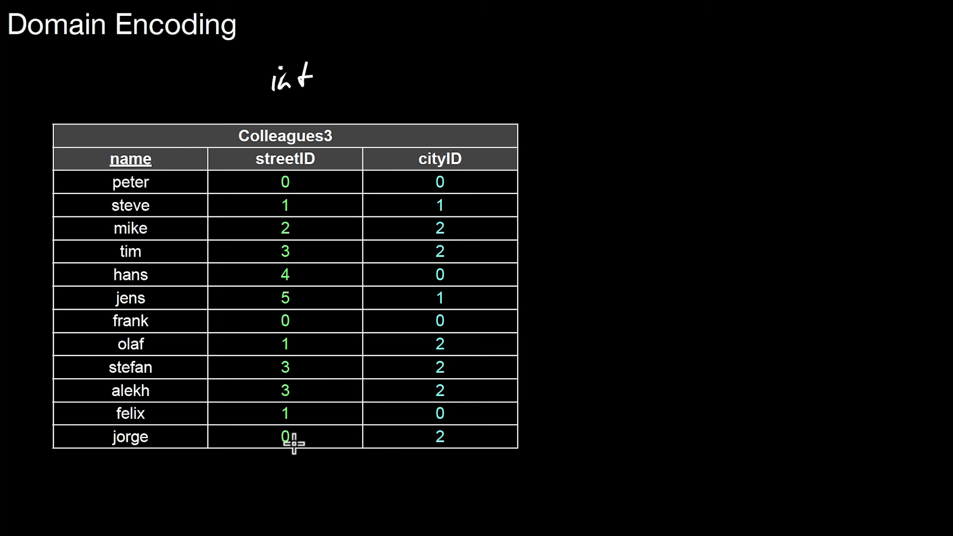
mouse_move(285, 437)
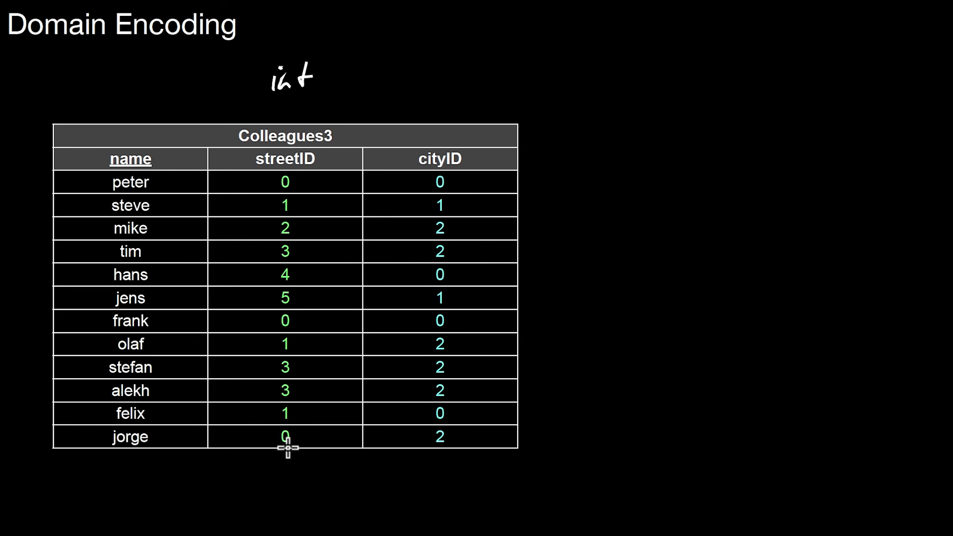
mouse_move(288, 438)
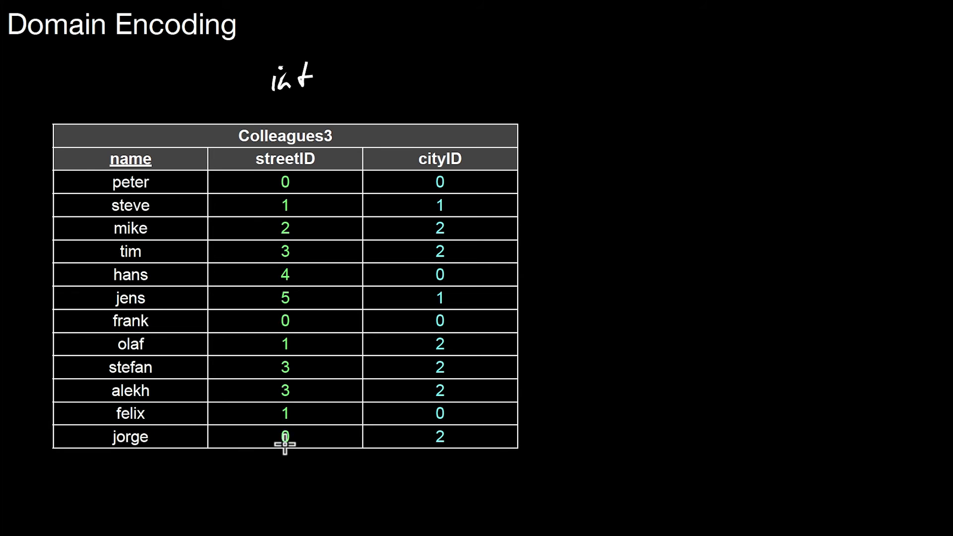
mouse_move(285, 299)
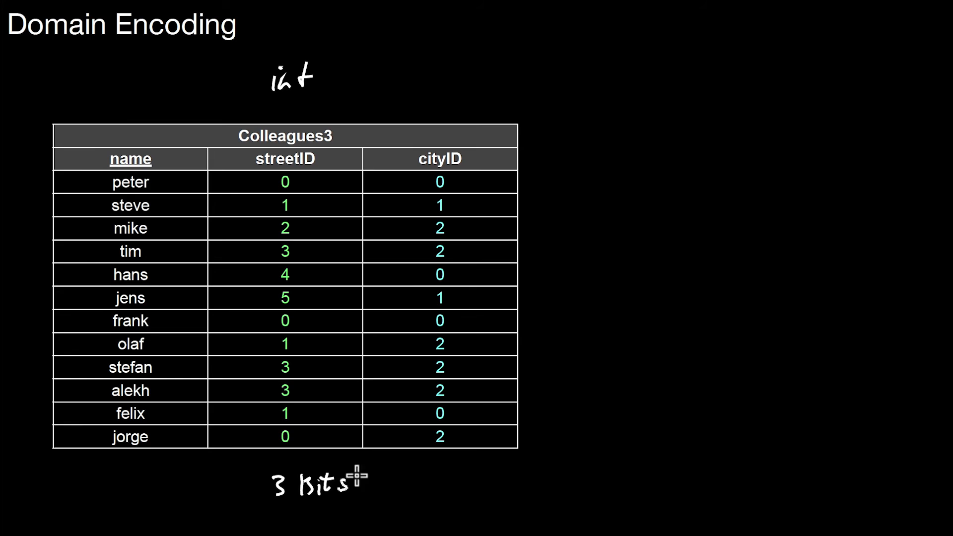
mouse_move(418, 475)
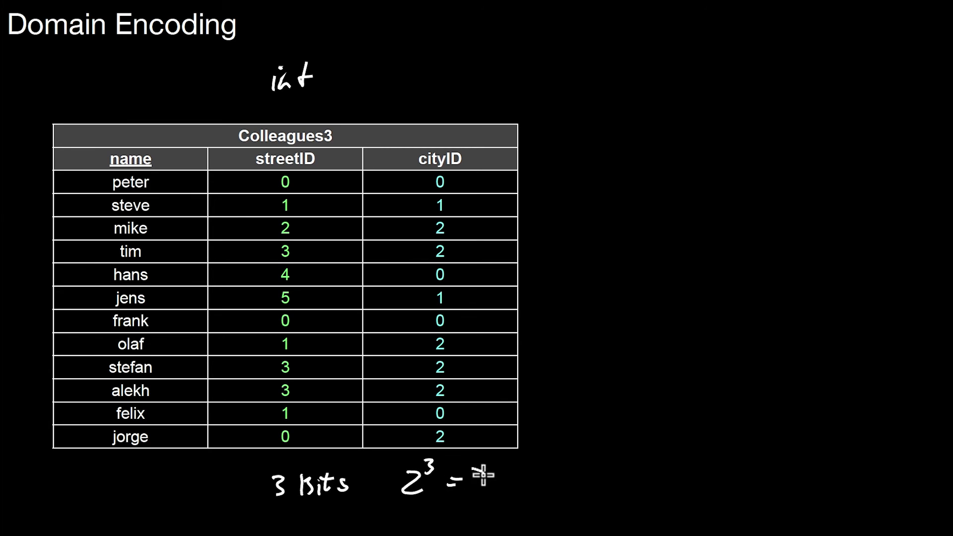
type("8")
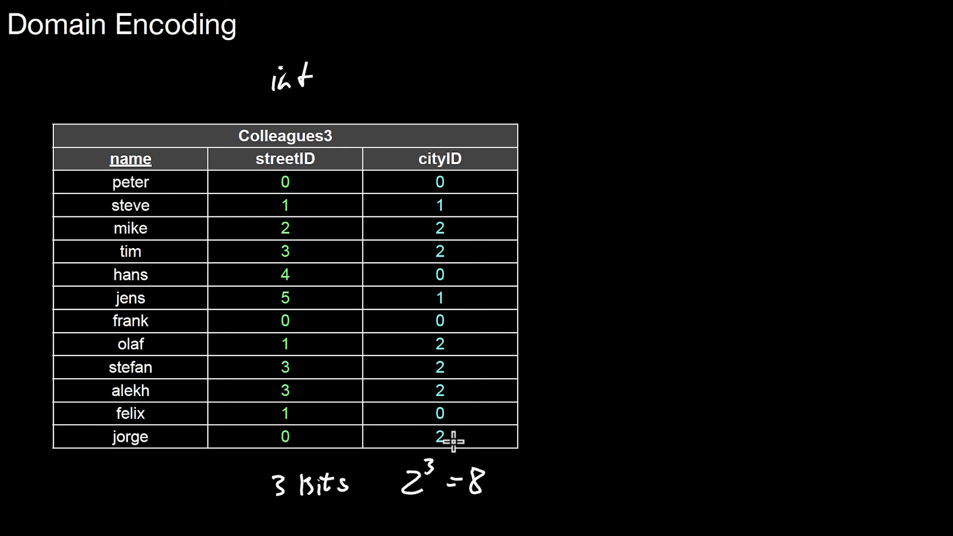
mouse_move(285, 433)
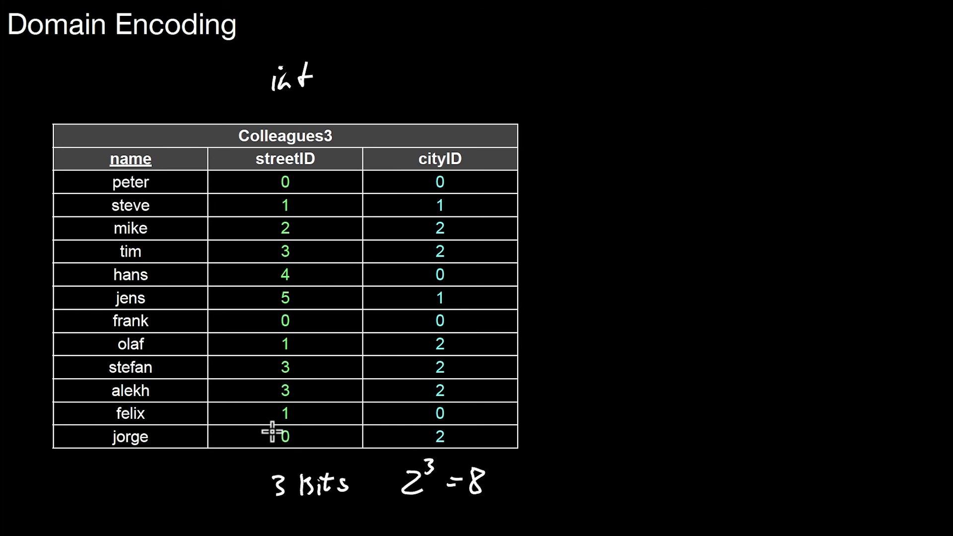
mouse_move(375, 446)
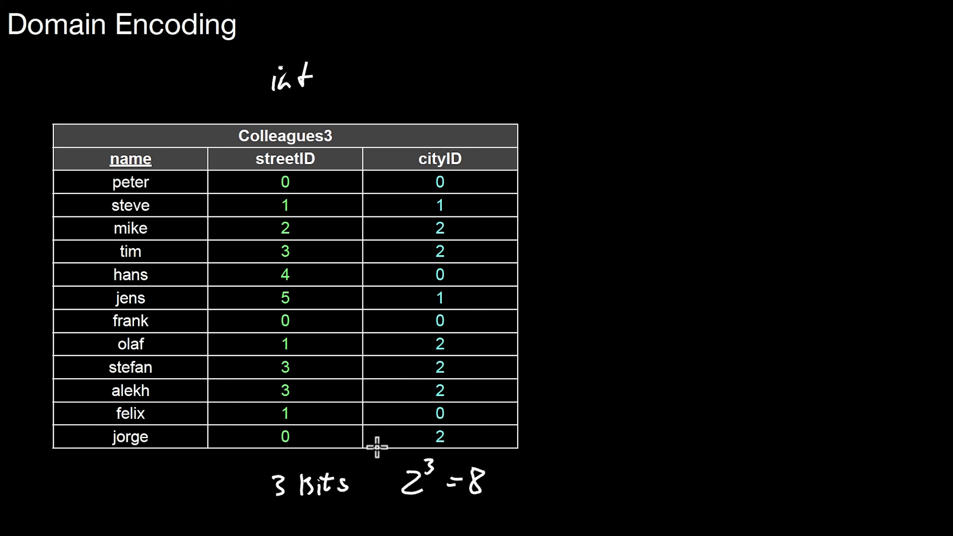